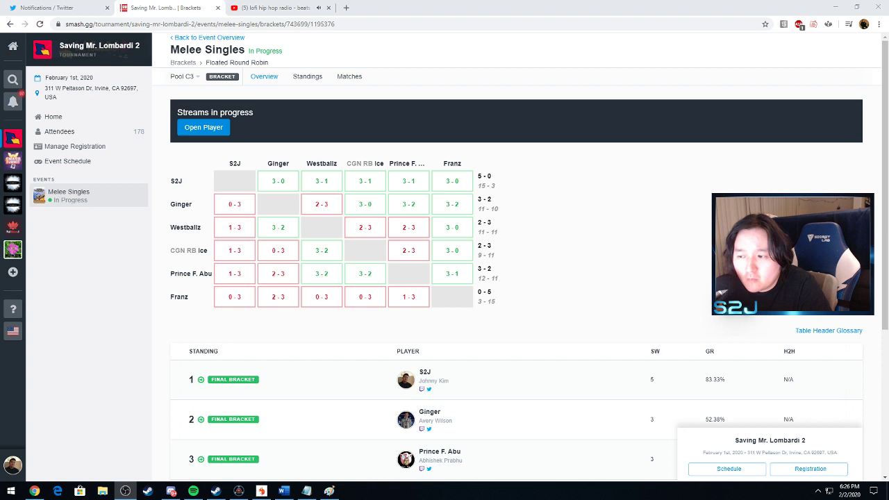
{"action": "mouse_move", "coordinate": [330, 202]}
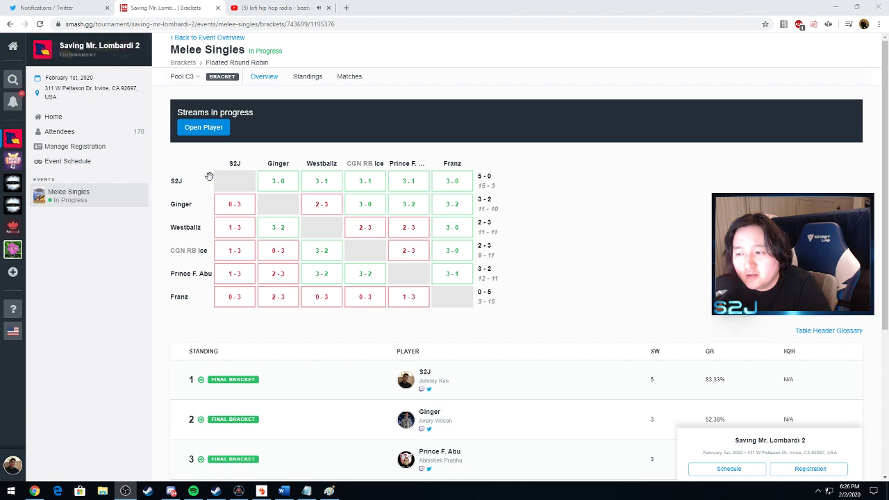
{"action": "mouse_move", "coordinate": [409, 181]}
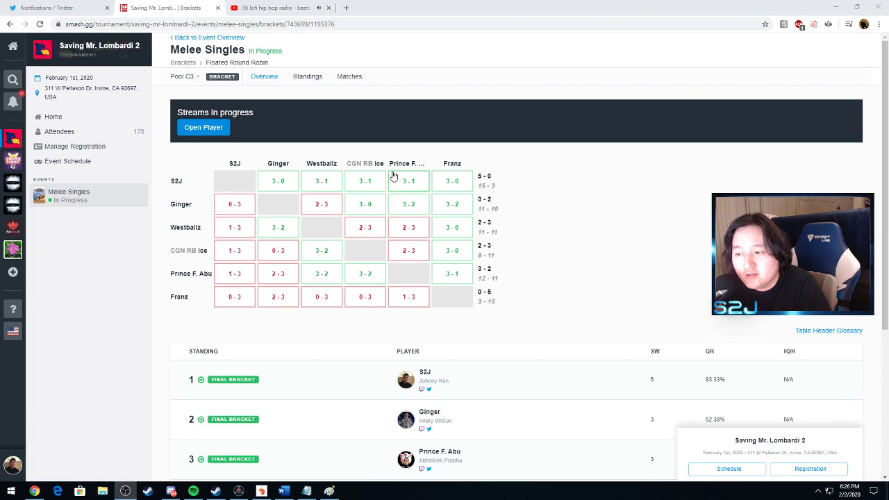
{"action": "mouse_move", "coordinate": [191, 191]}
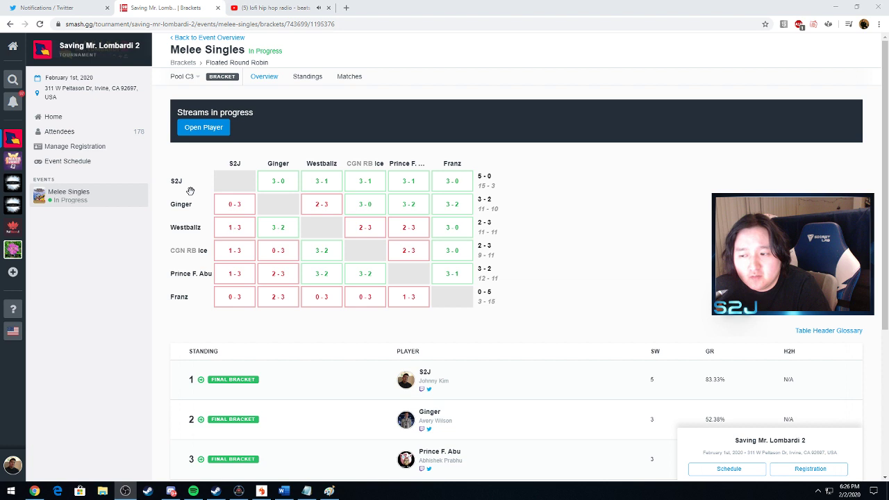
{"action": "mouse_move", "coordinate": [291, 181]}
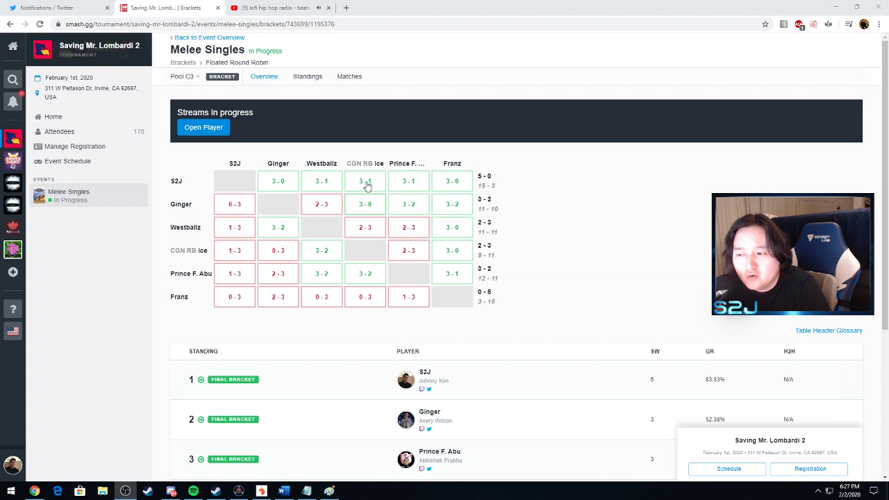
{"action": "mouse_move", "coordinate": [338, 182]}
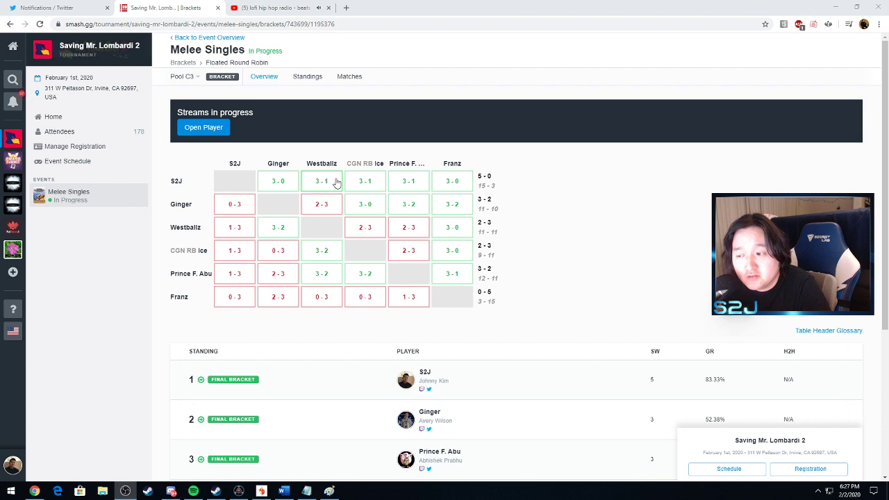
{"action": "mouse_move", "coordinate": [449, 194]}
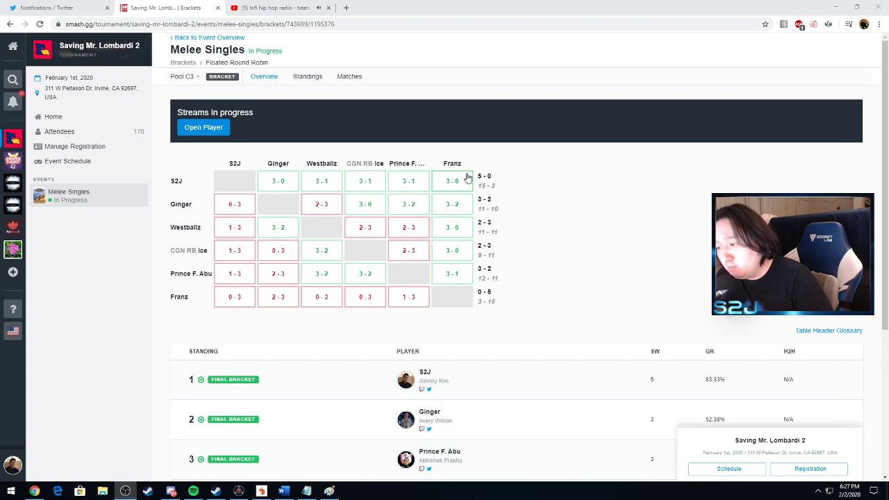
{"action": "mouse_move", "coordinate": [529, 191]}
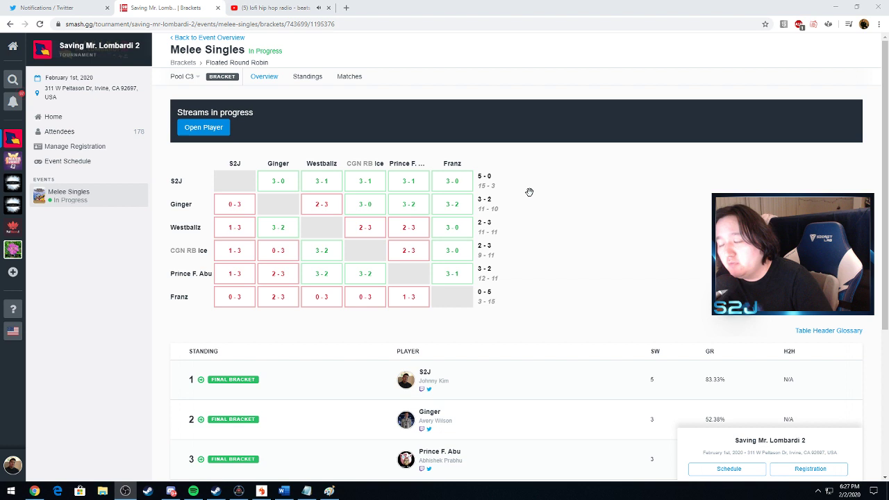
{"action": "mouse_move", "coordinate": [499, 170]}
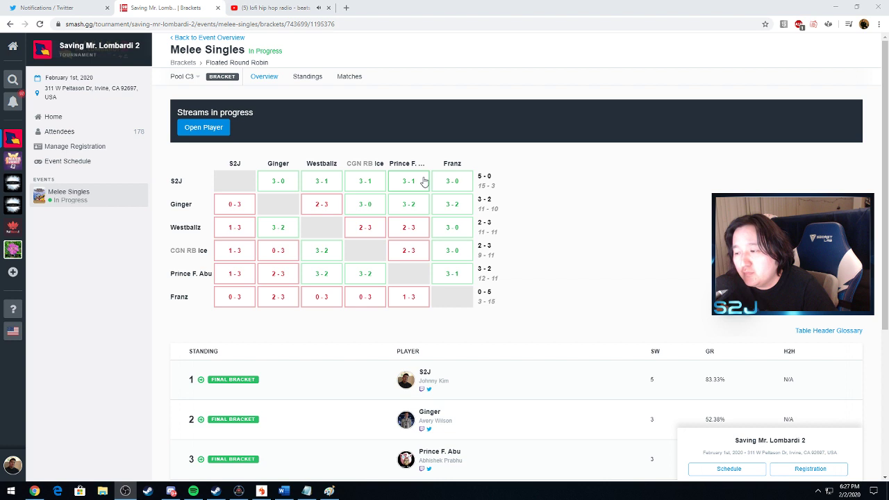
{"action": "mouse_move", "coordinate": [410, 181]}
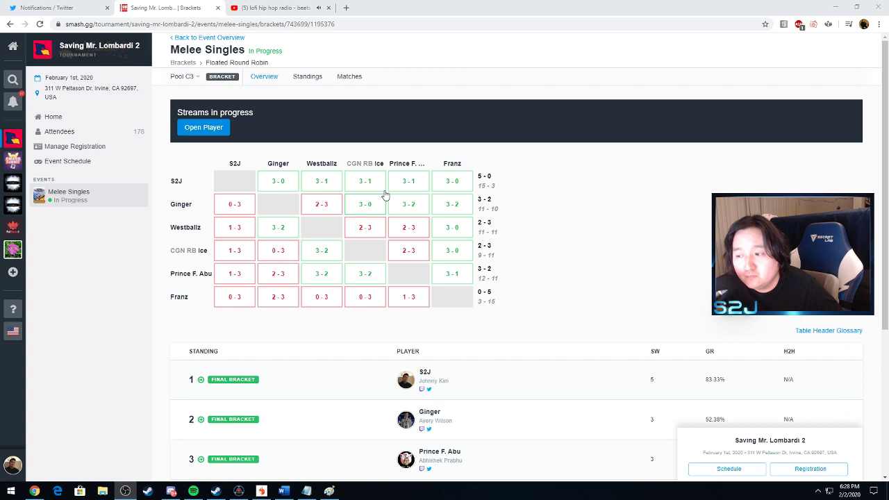
{"action": "mouse_move", "coordinate": [162, 191]}
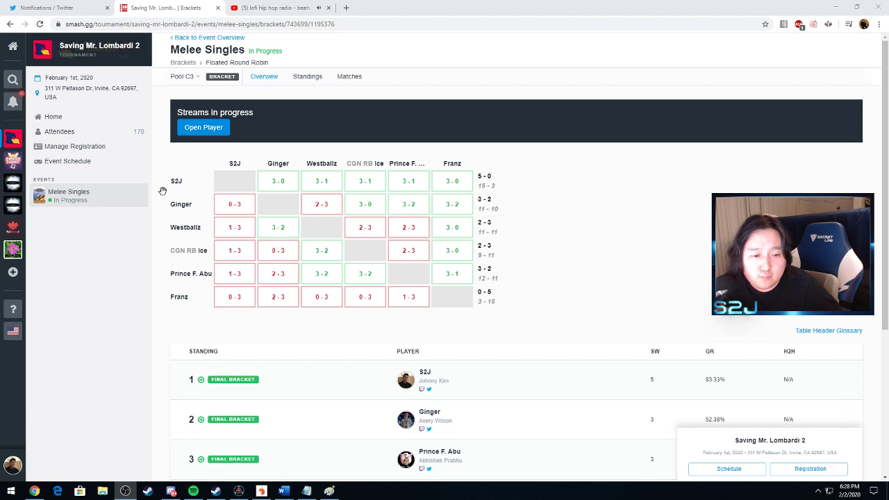
{"action": "mouse_move", "coordinate": [278, 181]}
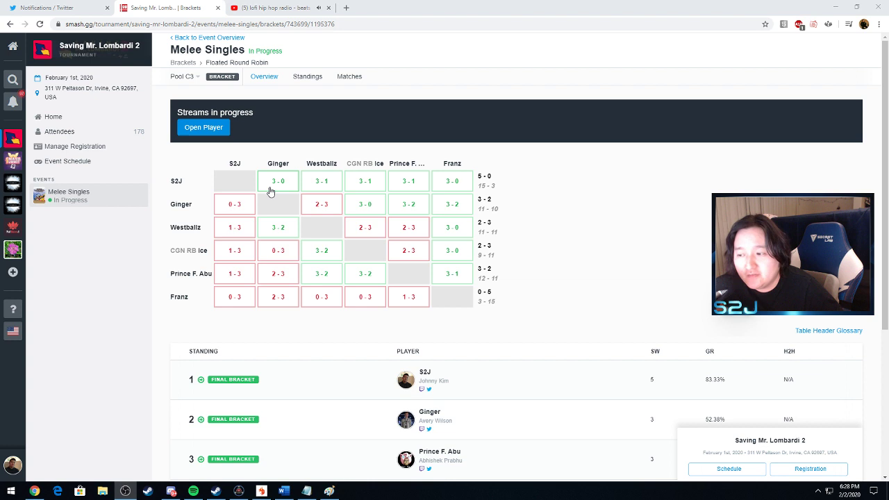
{"action": "mouse_move", "coordinate": [453, 303]}
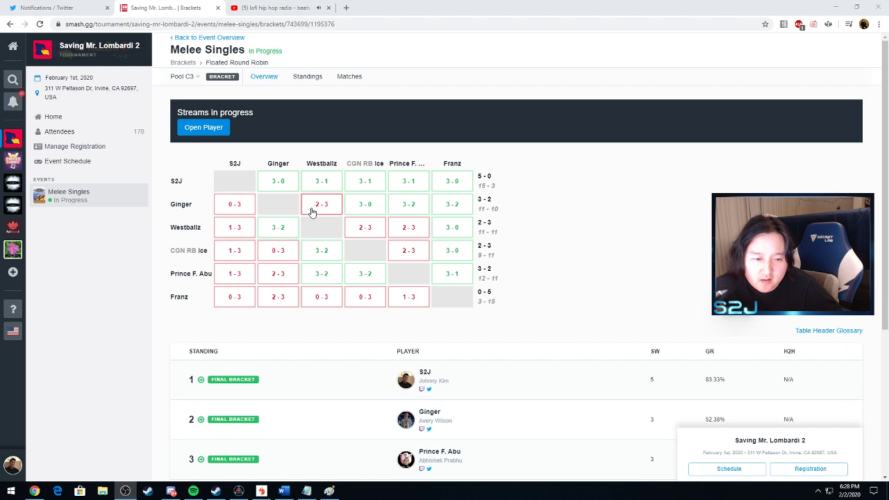
Leave the Melee Singles brackets summary for the tournament's Events list
{"action": "left_click", "coordinate": [349, 76]}
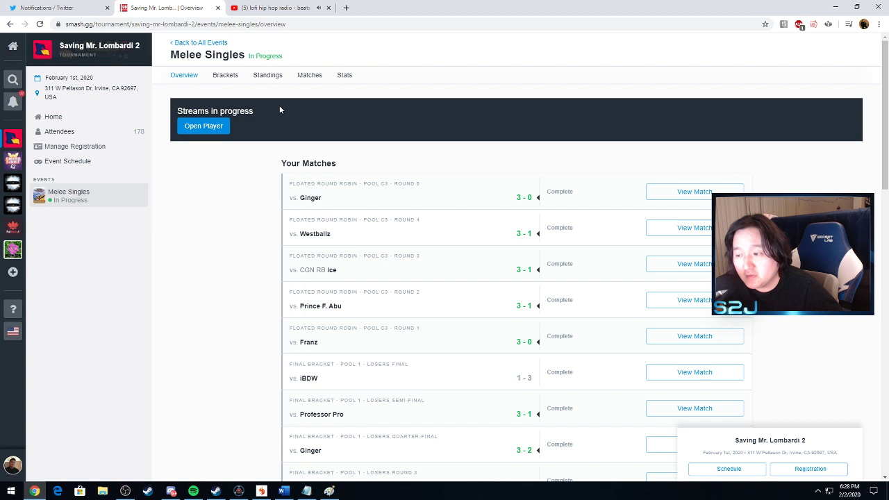
{"action": "mouse_move", "coordinate": [302, 127]}
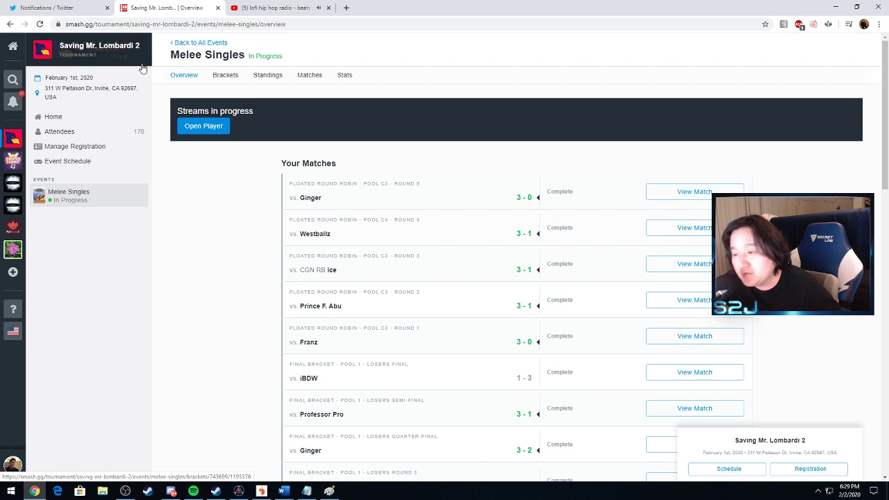
{"action": "left_click", "coordinate": [225, 75]}
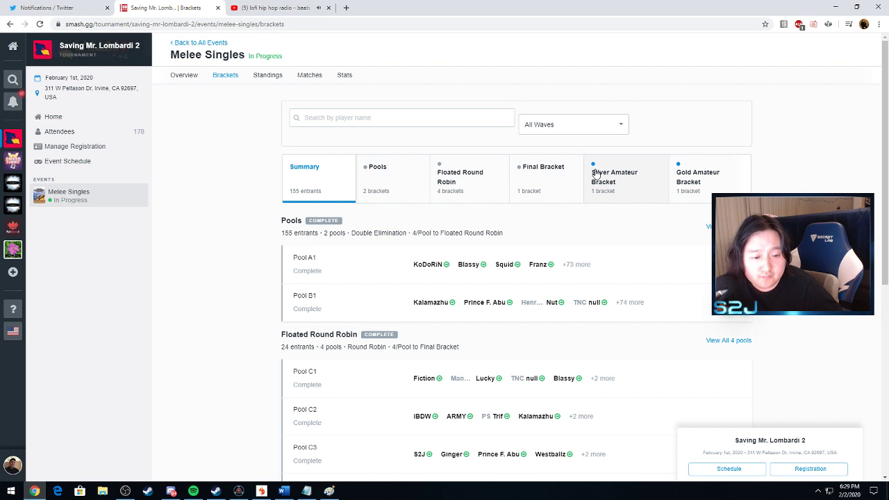
{"action": "left_click", "coordinate": [183, 75]}
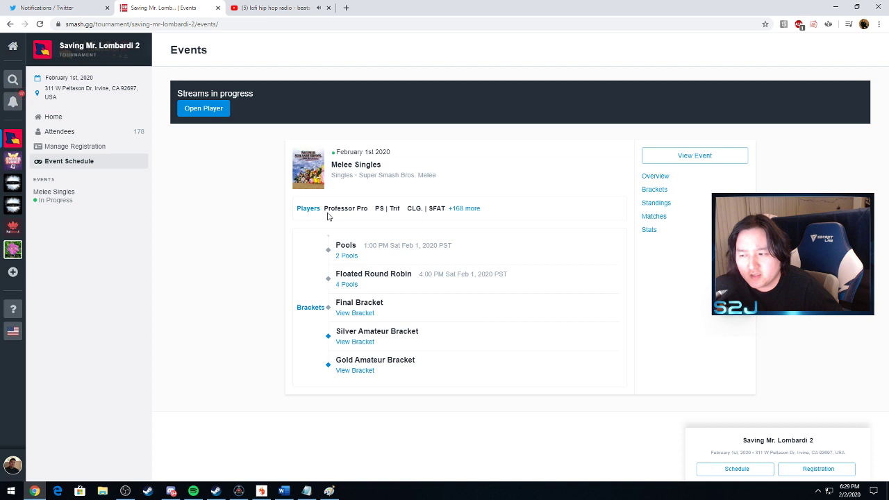
{"action": "mouse_move", "coordinate": [396, 198]}
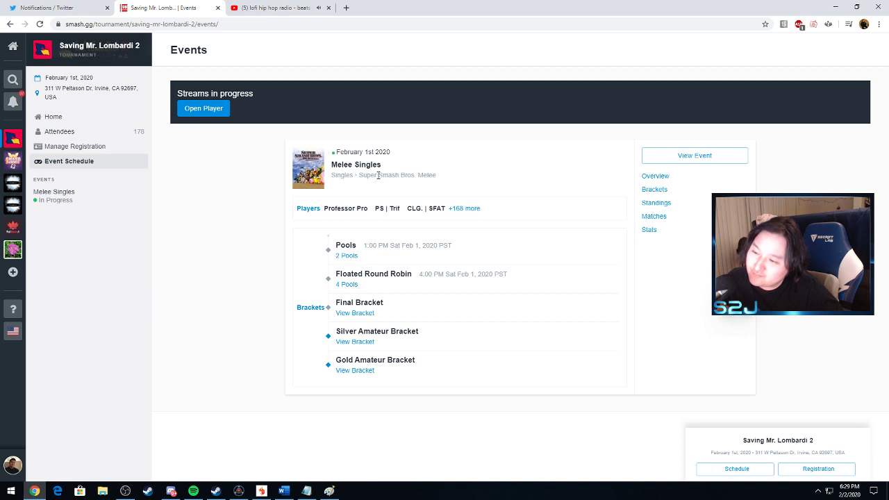
{"action": "mouse_move", "coordinate": [333, 118]}
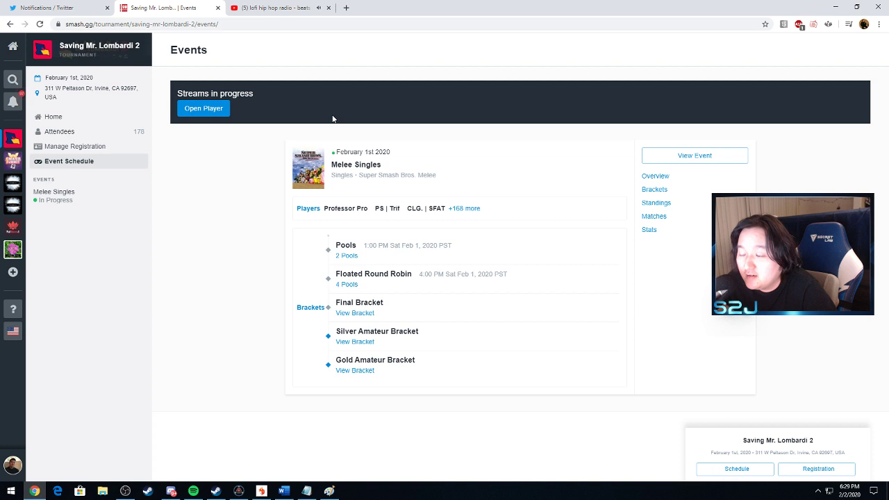
{"action": "mouse_move", "coordinate": [629, 192]}
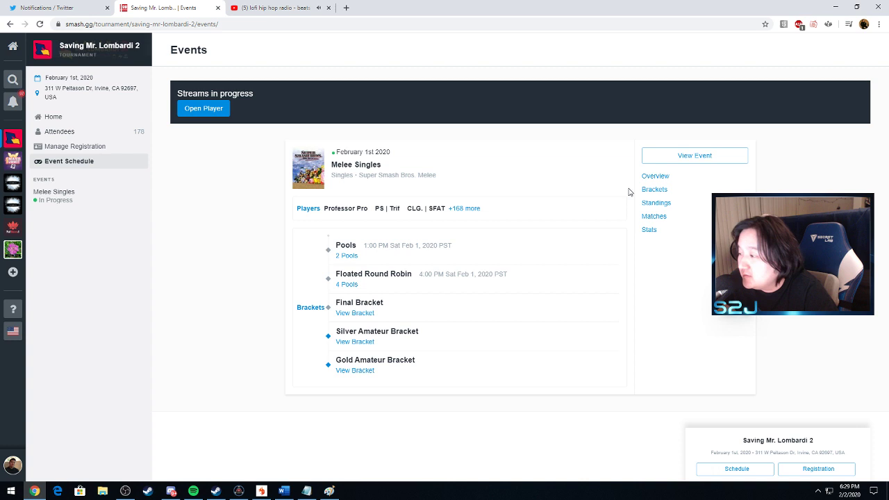
{"action": "mouse_move", "coordinate": [394, 313]}
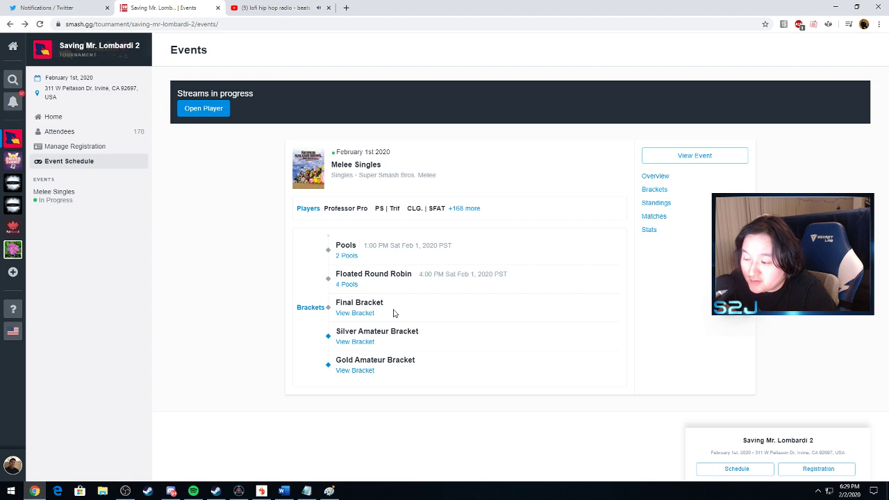
{"action": "mouse_move", "coordinate": [372, 292]}
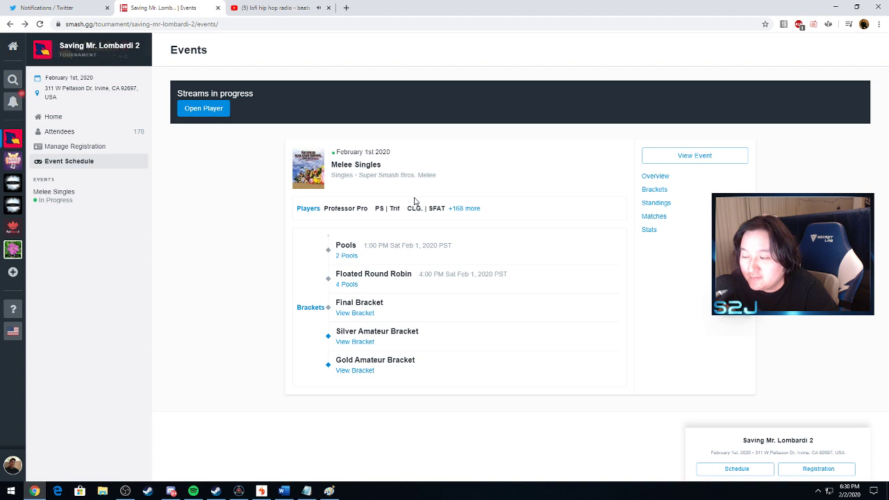
View the Melee Singles Final Bracket from the Events page
{"action": "left_click", "coordinate": [355, 313]}
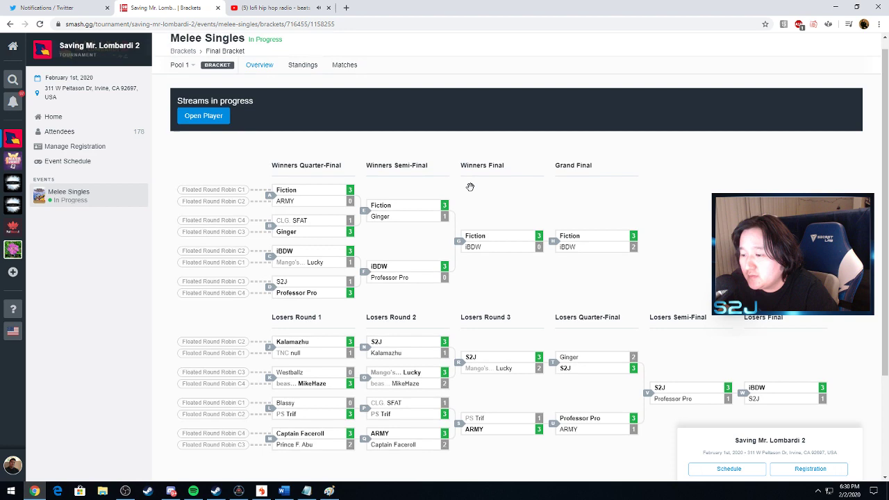
{"action": "scroll", "scroll_direction": "down", "scroll_amount": 3}
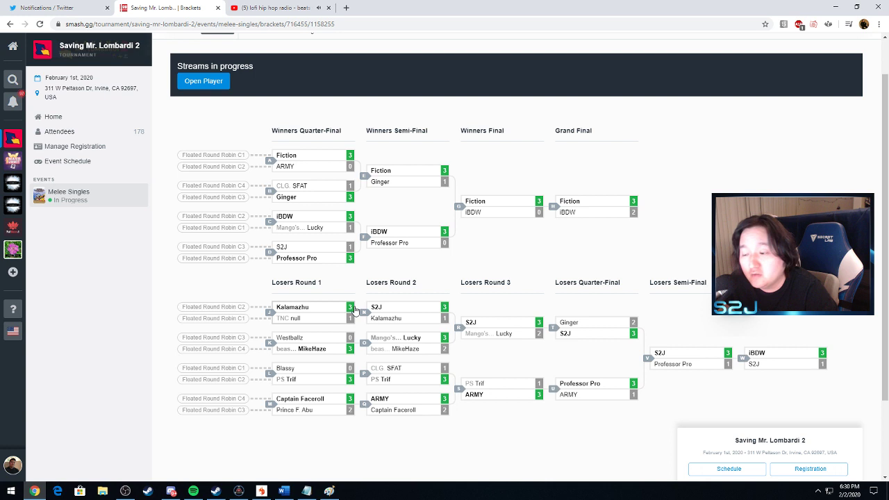
{"action": "scroll", "scroll_direction": "down", "scroll_amount": 3}
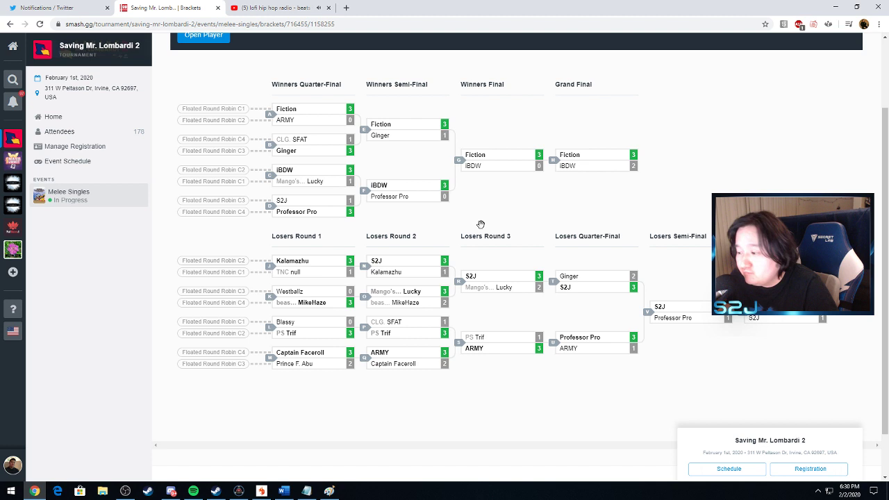
{"action": "mouse_move", "coordinate": [375, 272]}
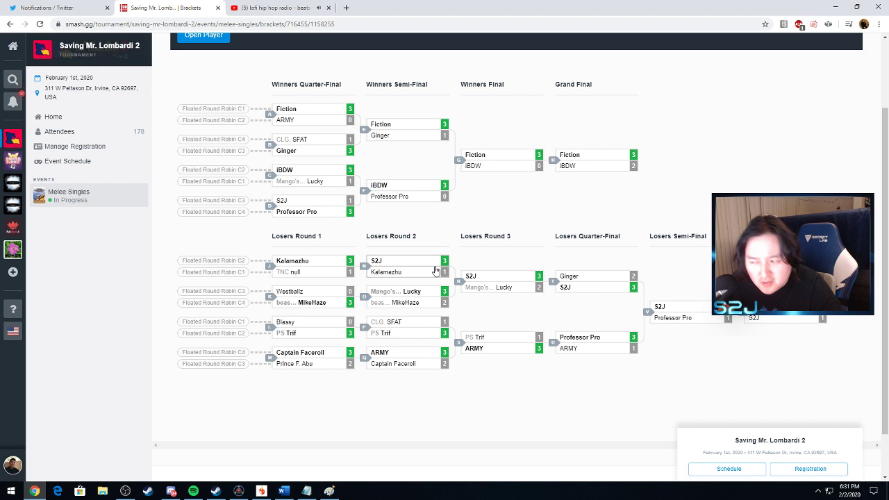
{"action": "mouse_move", "coordinate": [602, 260]}
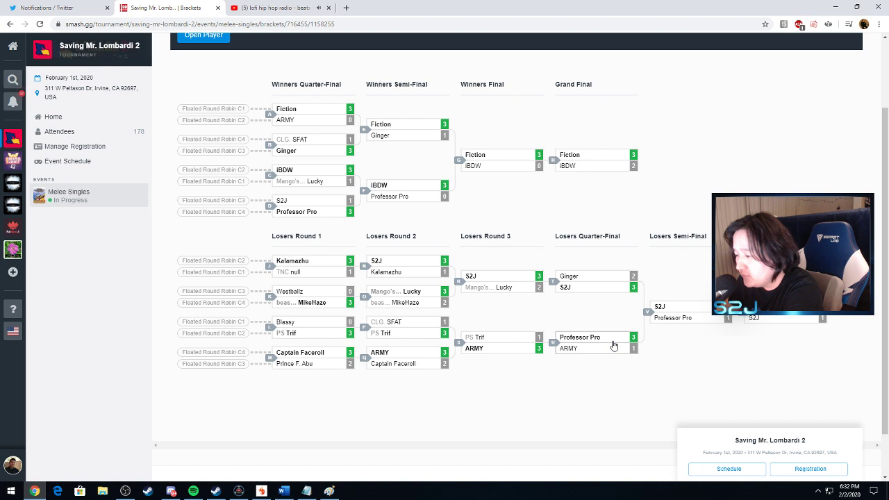
{"action": "mouse_move", "coordinate": [726, 325]}
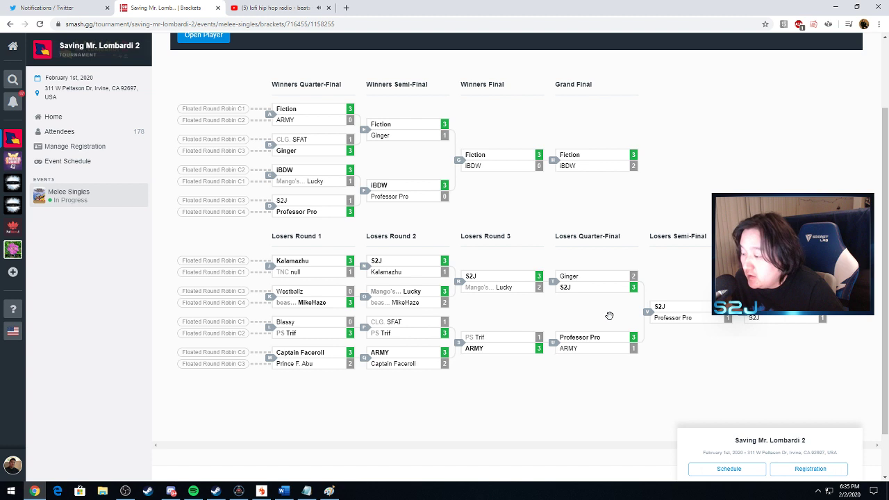
{"action": "mouse_move", "coordinate": [478, 248]}
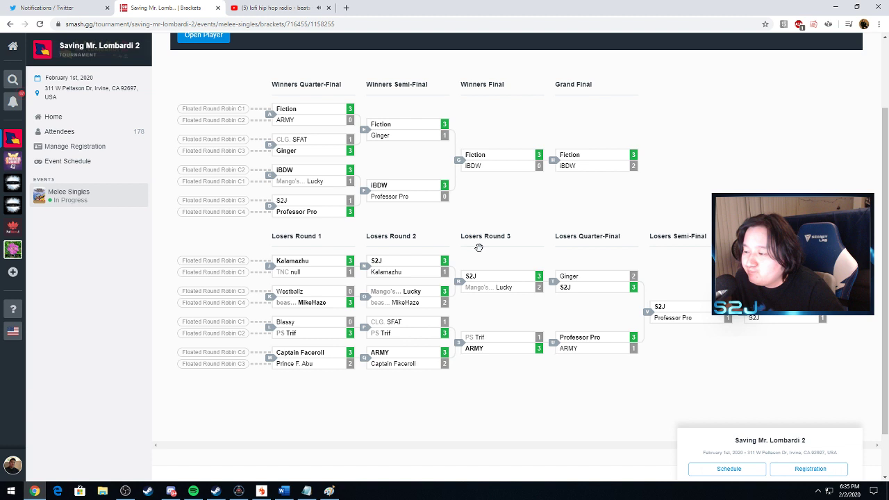
{"action": "mouse_move", "coordinate": [717, 327]}
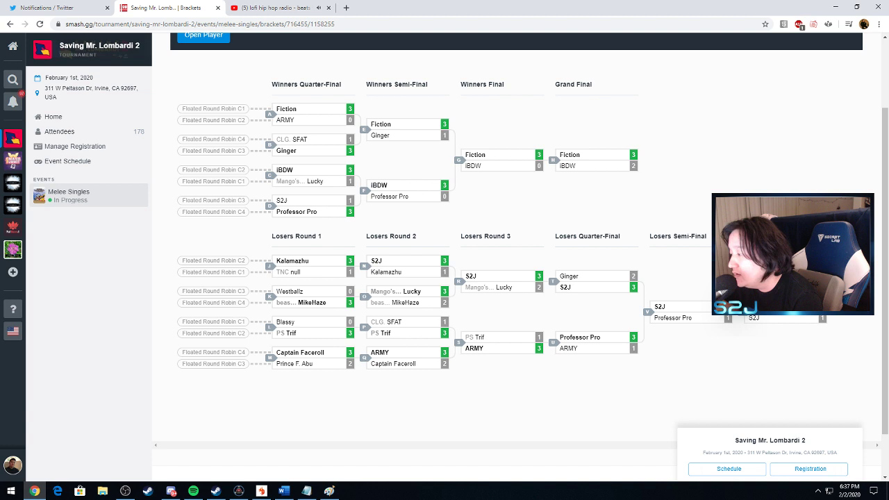
{"action": "mouse_move", "coordinate": [680, 182]}
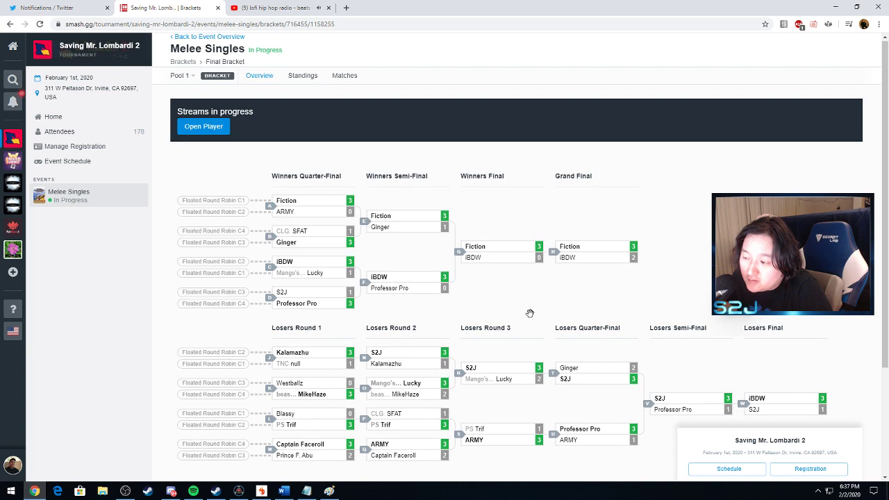
Scroll the Final Bracket to the losers side, showing iBDW beating S2J 3–1
{"action": "scroll", "scroll_direction": "down", "scroll_amount": 3}
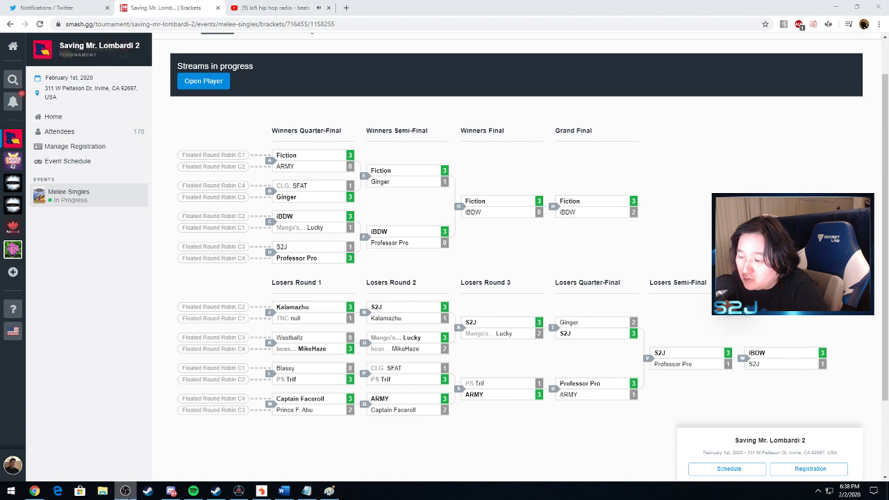
{"action": "mouse_move", "coordinate": [135, 479]}
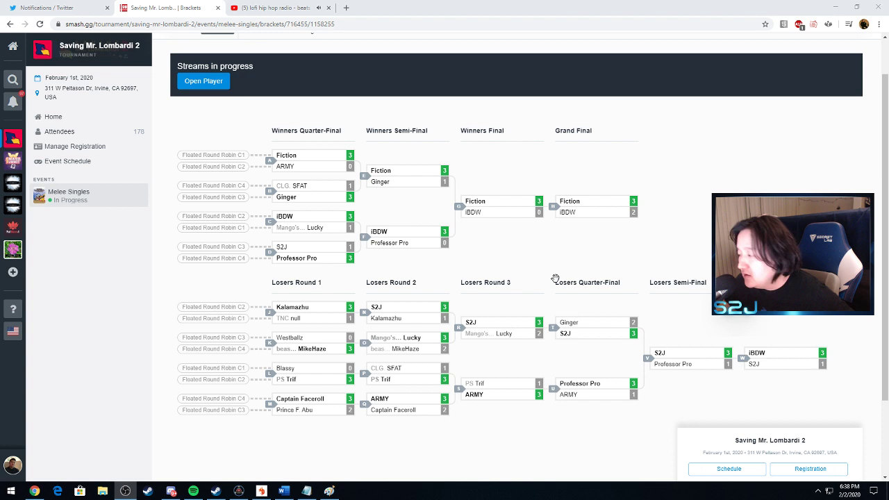
{"action": "mouse_move", "coordinate": [531, 270]}
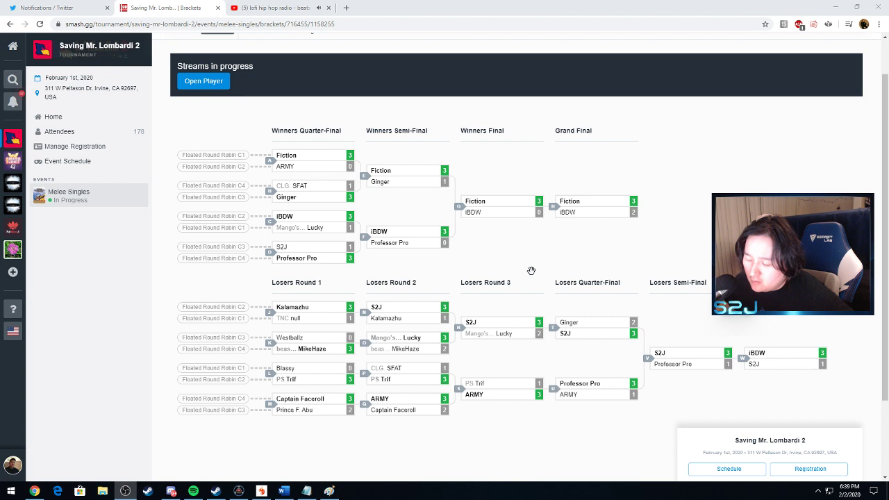
{"action": "mouse_move", "coordinate": [608, 311]}
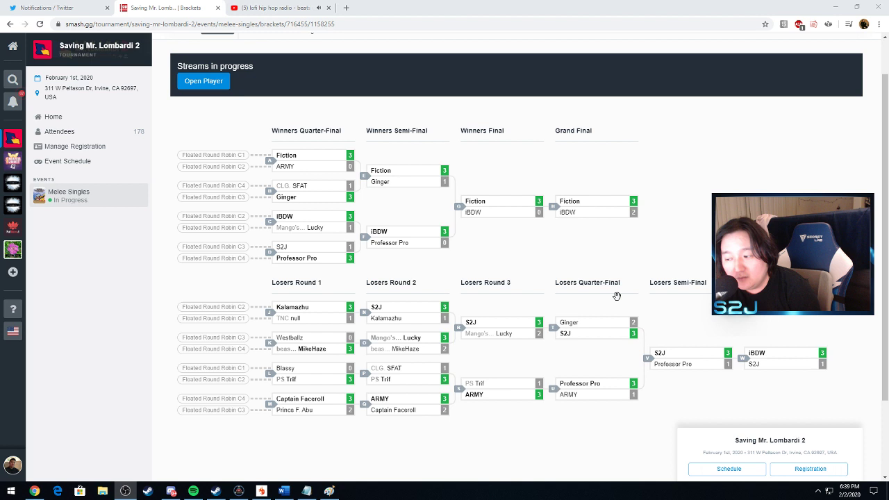
{"action": "scroll", "scroll_direction": "down", "scroll_amount": 3}
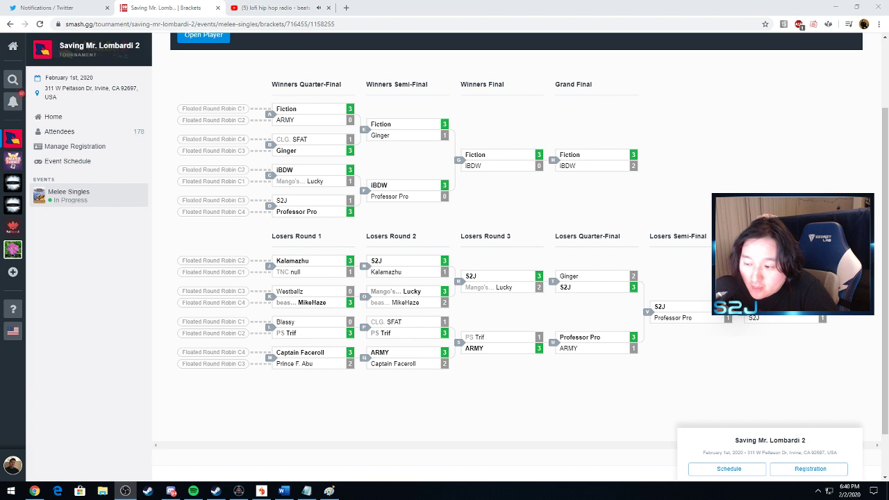
{"action": "mouse_move", "coordinate": [263, 316]}
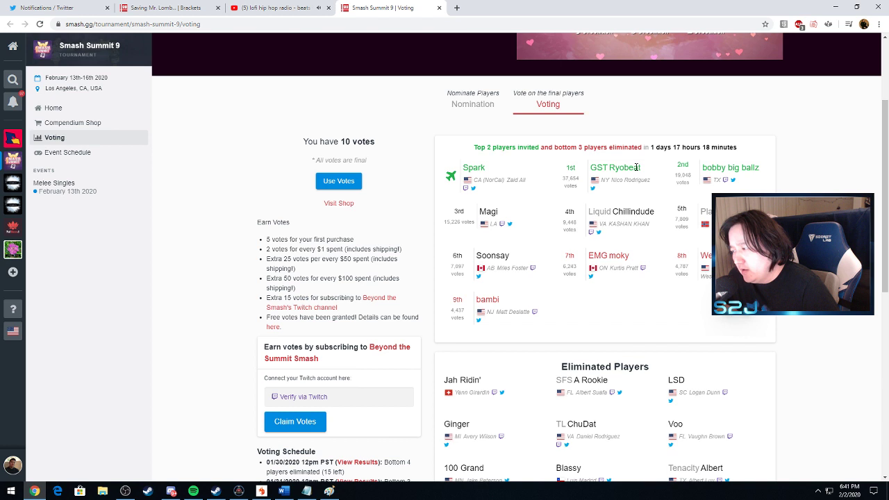
{"action": "mouse_move", "coordinate": [576, 262]}
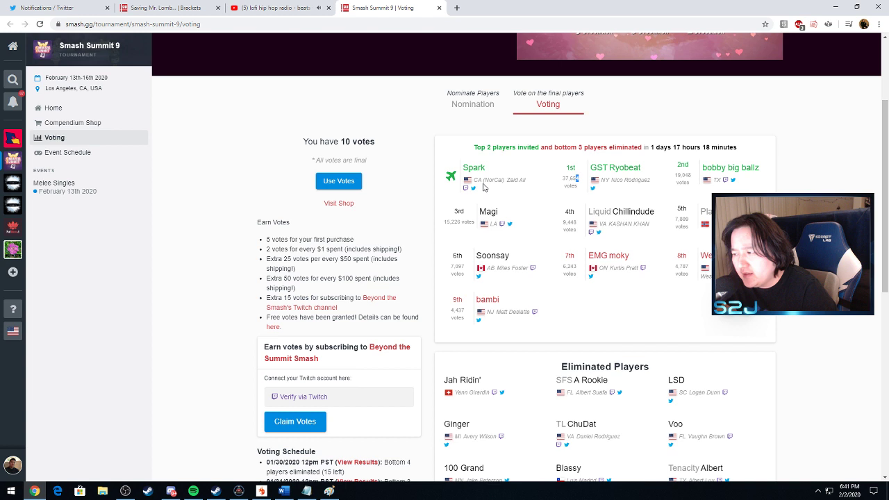
Bring up Smash Summit 9's vote standings and eliminated players on the voting page
{"action": "double_click", "coordinate": [287, 278]}
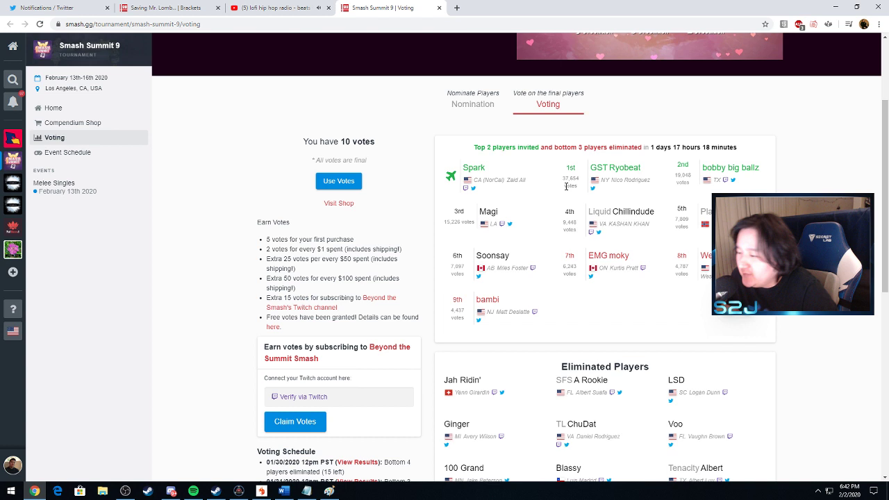
{"action": "mouse_move", "coordinate": [648, 297]}
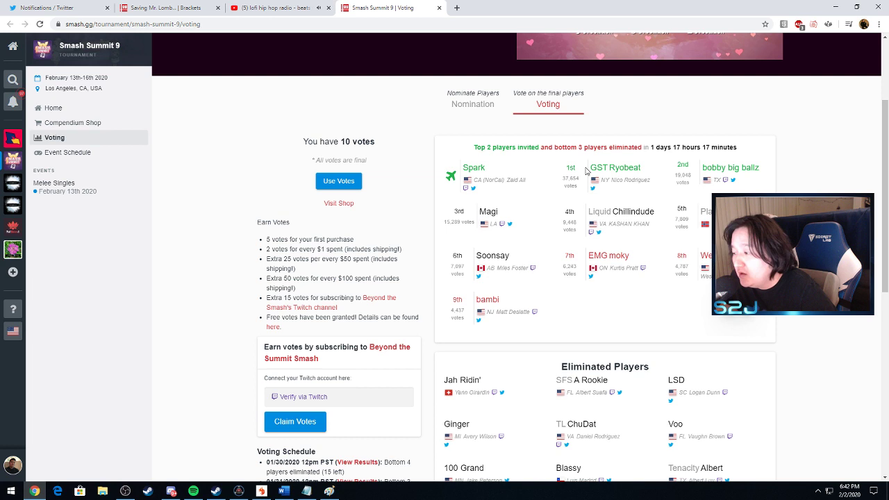
{"action": "mouse_move", "coordinate": [449, 341]}
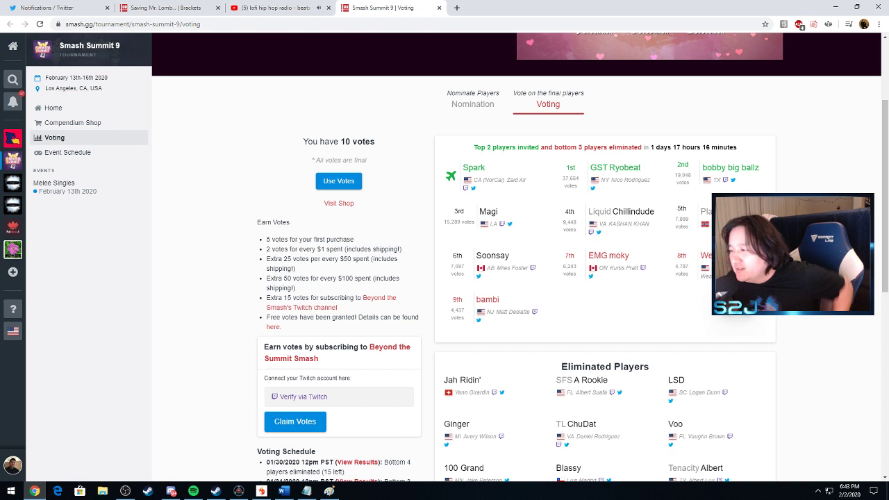
{"action": "mouse_move", "coordinate": [652, 295]}
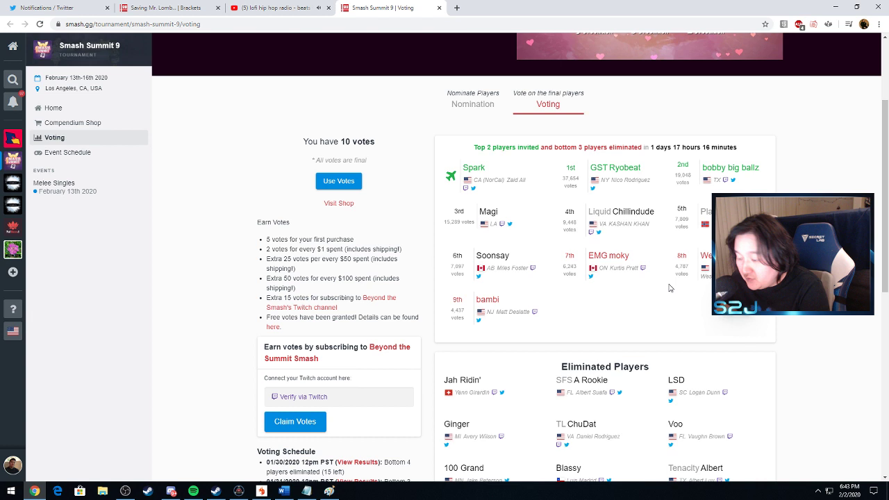
{"action": "mouse_move", "coordinate": [147, 220]}
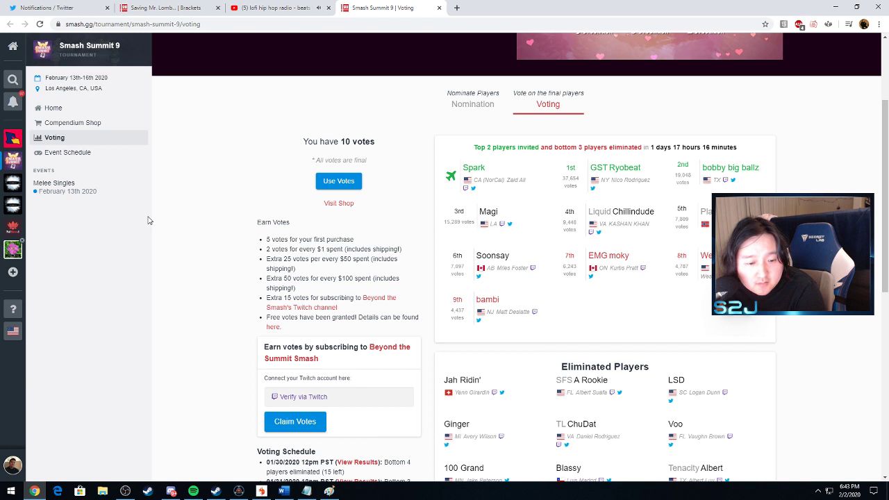